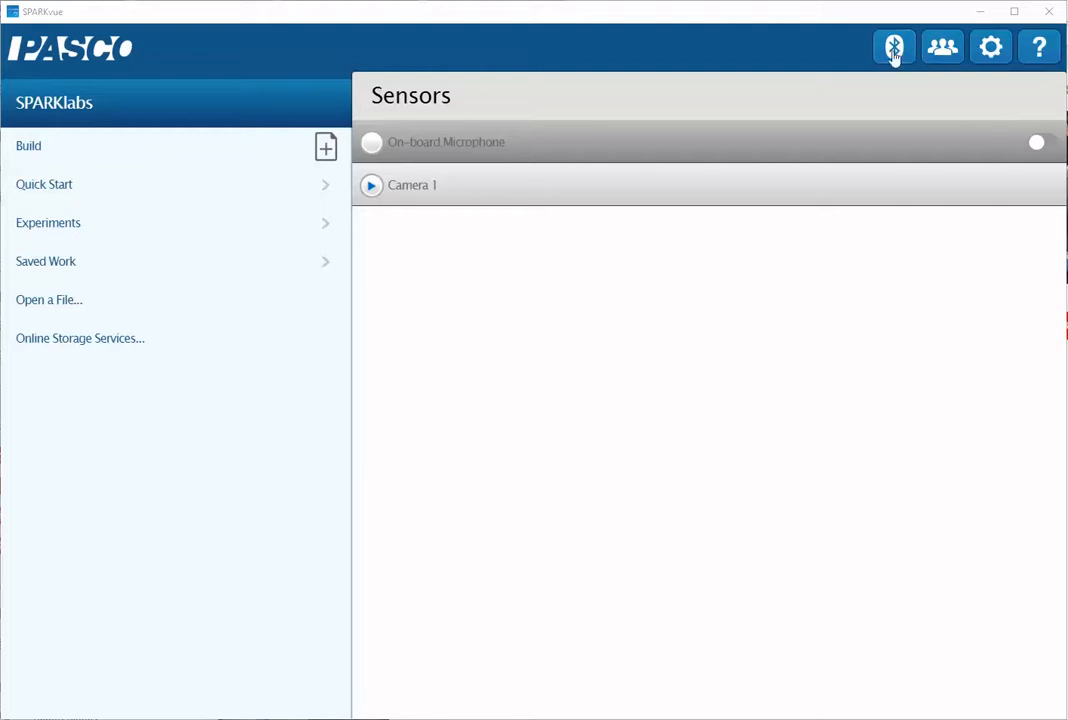
Pair the 783-765 Weather sensor from the wireless devices list and finish pairing.
{"action": "left_click", "coordinate": [892, 48]}
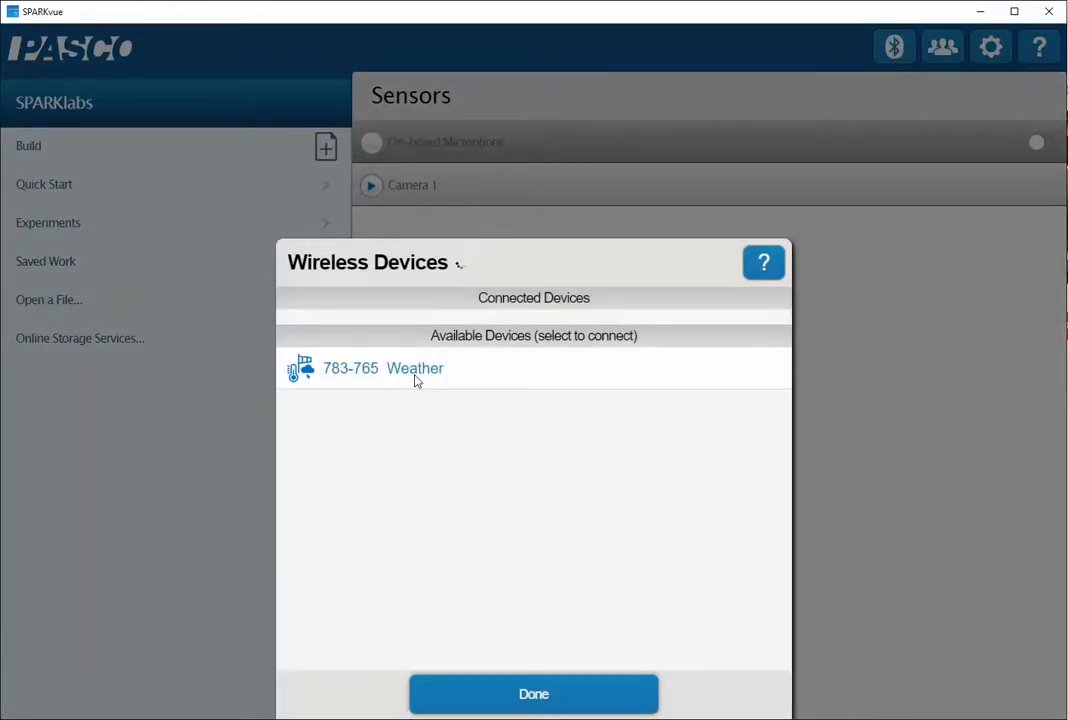
{"action": "left_click", "coordinate": [384, 368]}
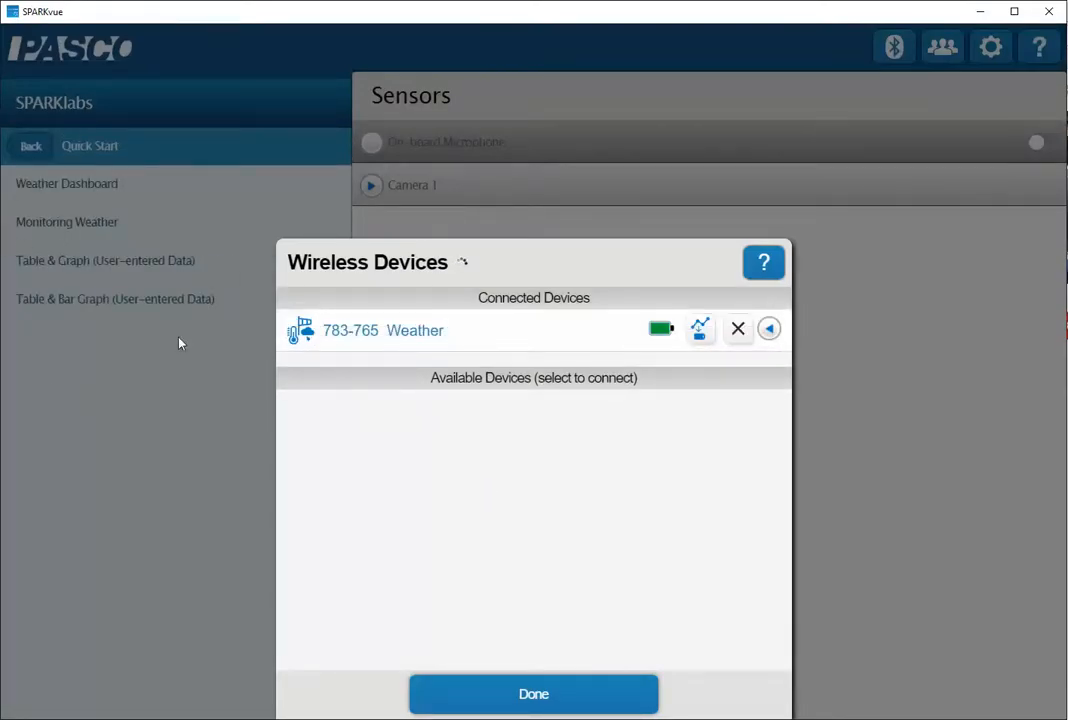
{"action": "mouse_move", "coordinate": [150, 184]}
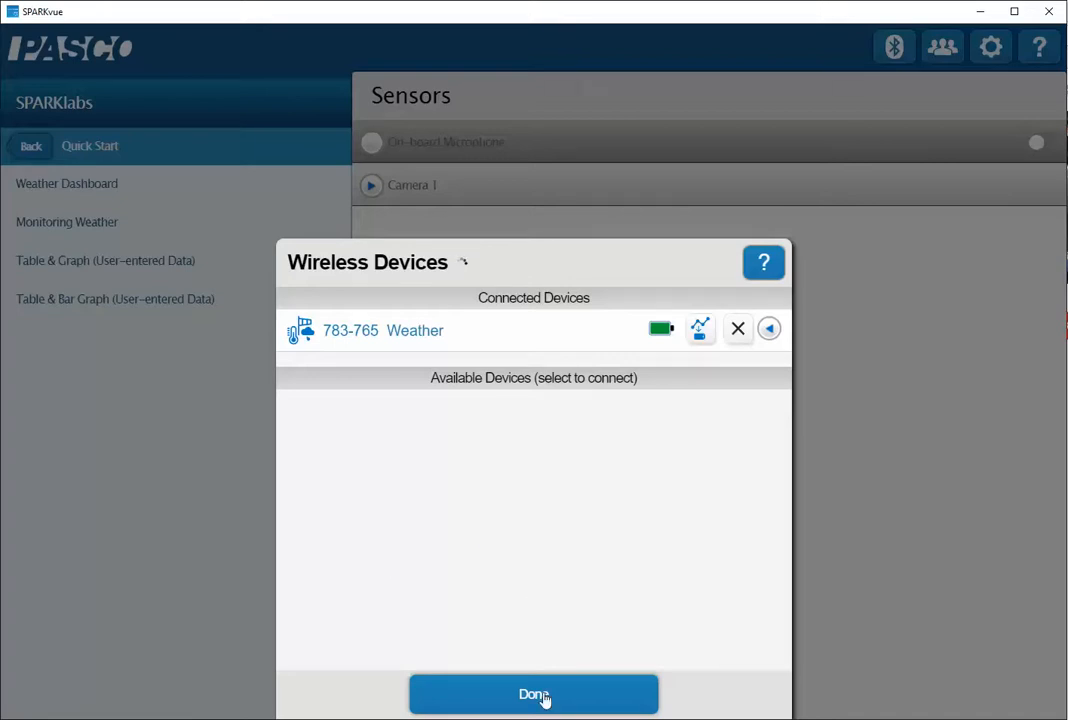
{"action": "left_click", "coordinate": [532, 694]}
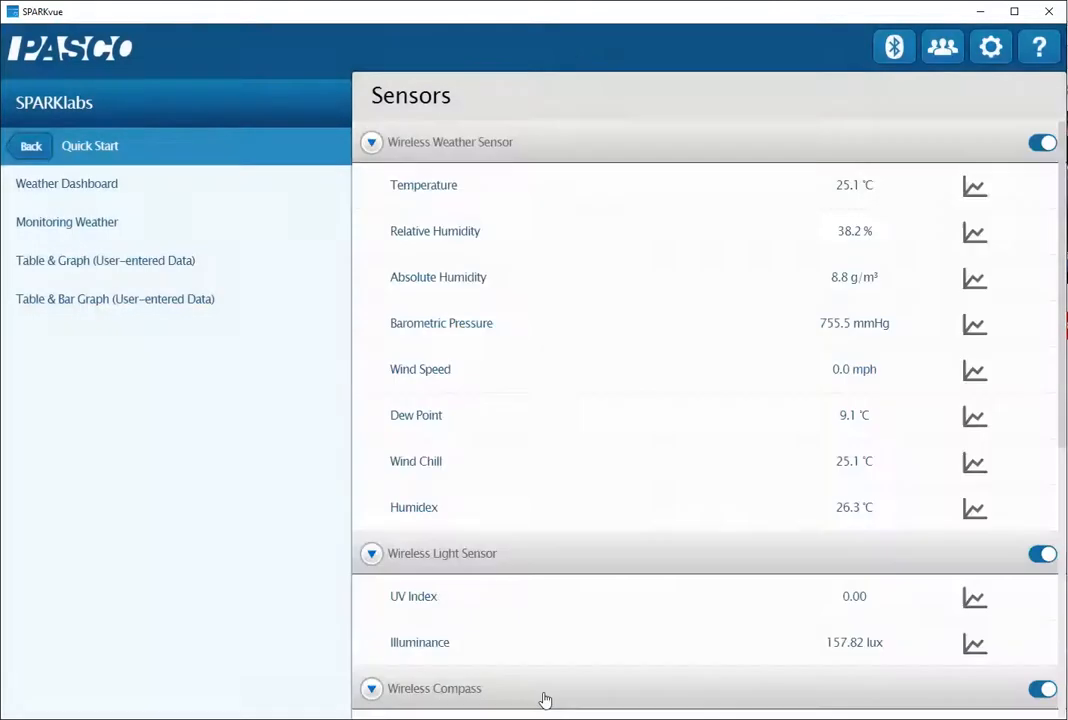
{"action": "mouse_move", "coordinate": [600, 244]}
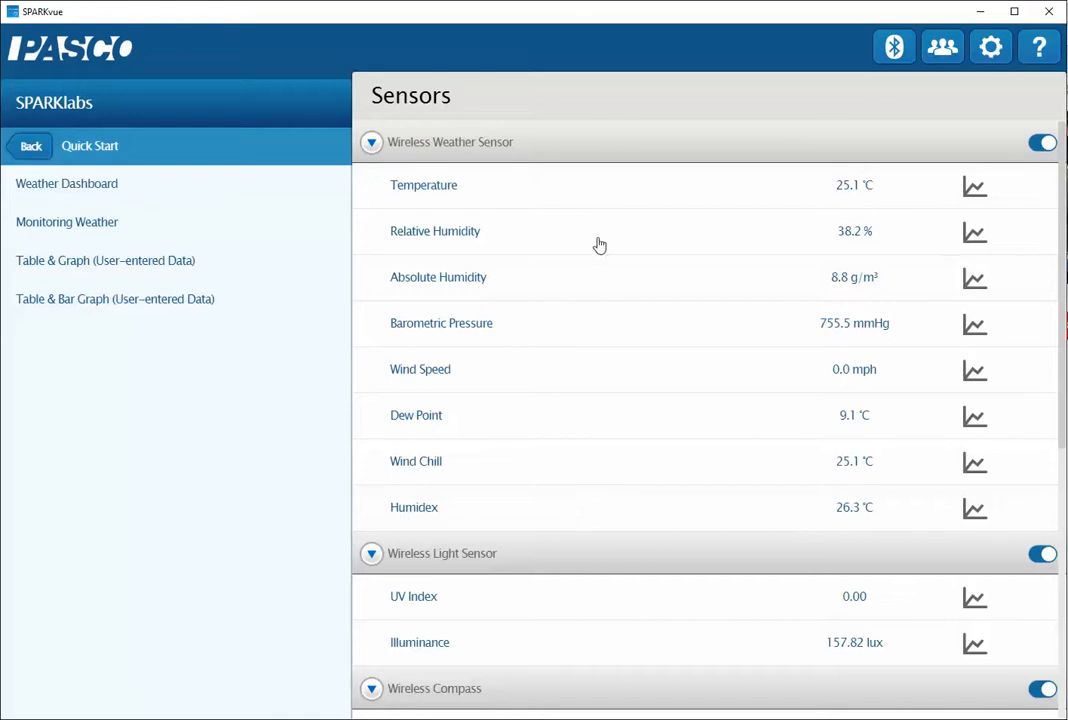
{"action": "mouse_move", "coordinate": [656, 394]}
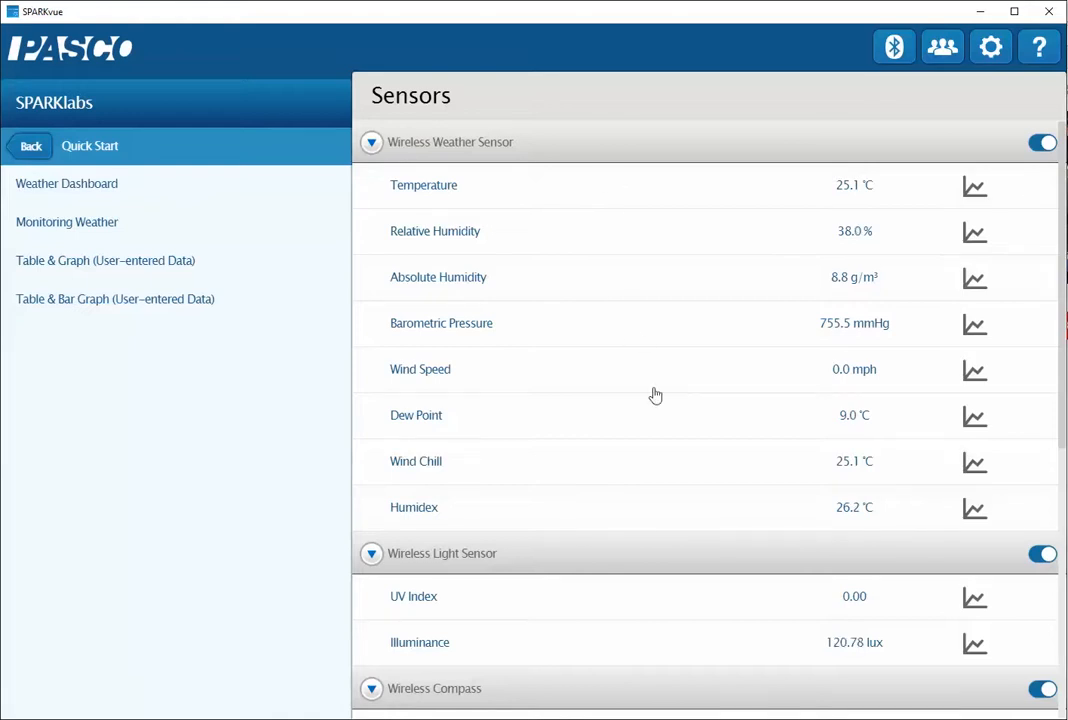
{"action": "mouse_move", "coordinate": [632, 368]}
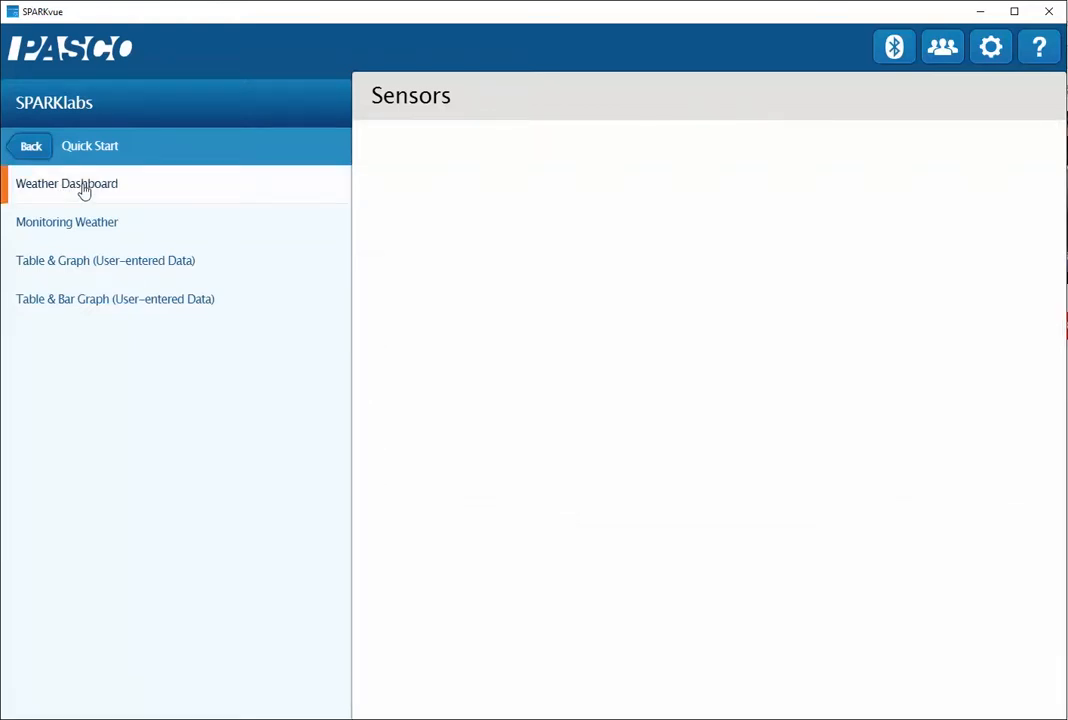
Launch the Weather Dashboard quick-start workbook from the Quick Start list.
{"action": "left_click", "coordinate": [68, 184]}
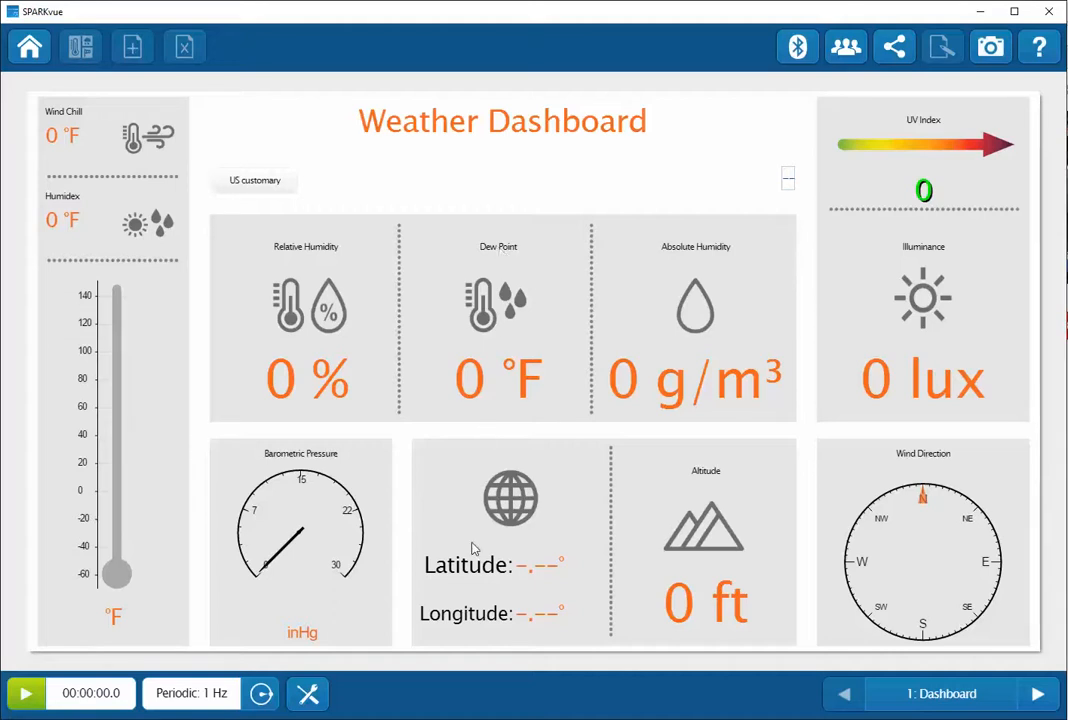
{"action": "mouse_move", "coordinate": [578, 704]}
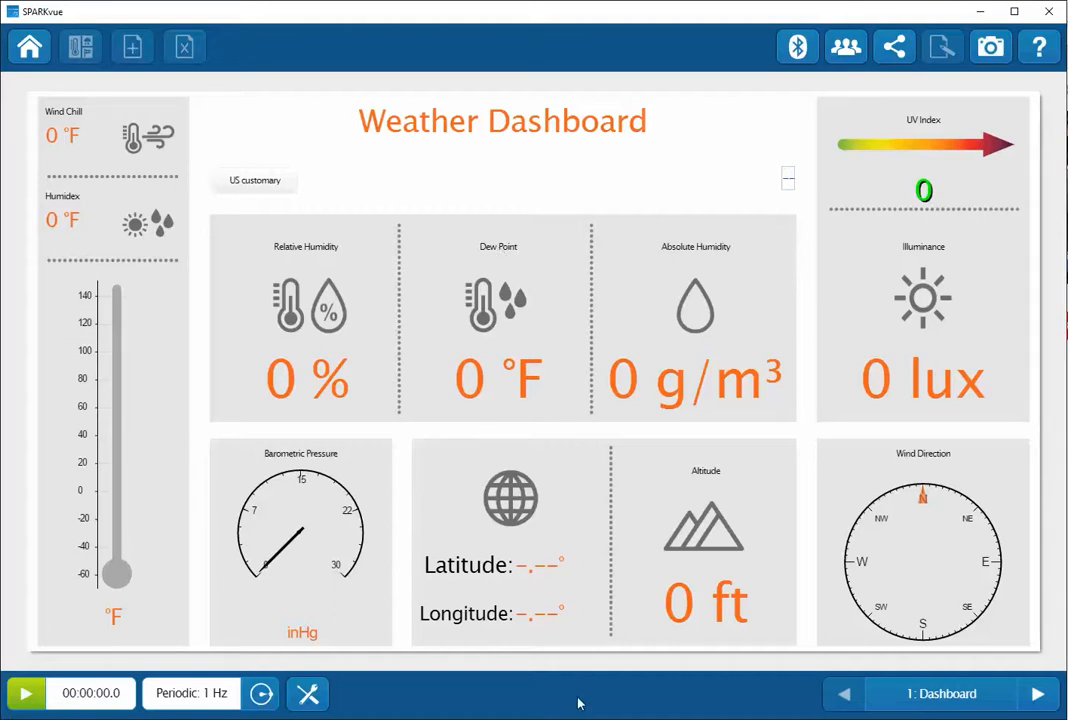
{"action": "mouse_move", "coordinate": [648, 704]}
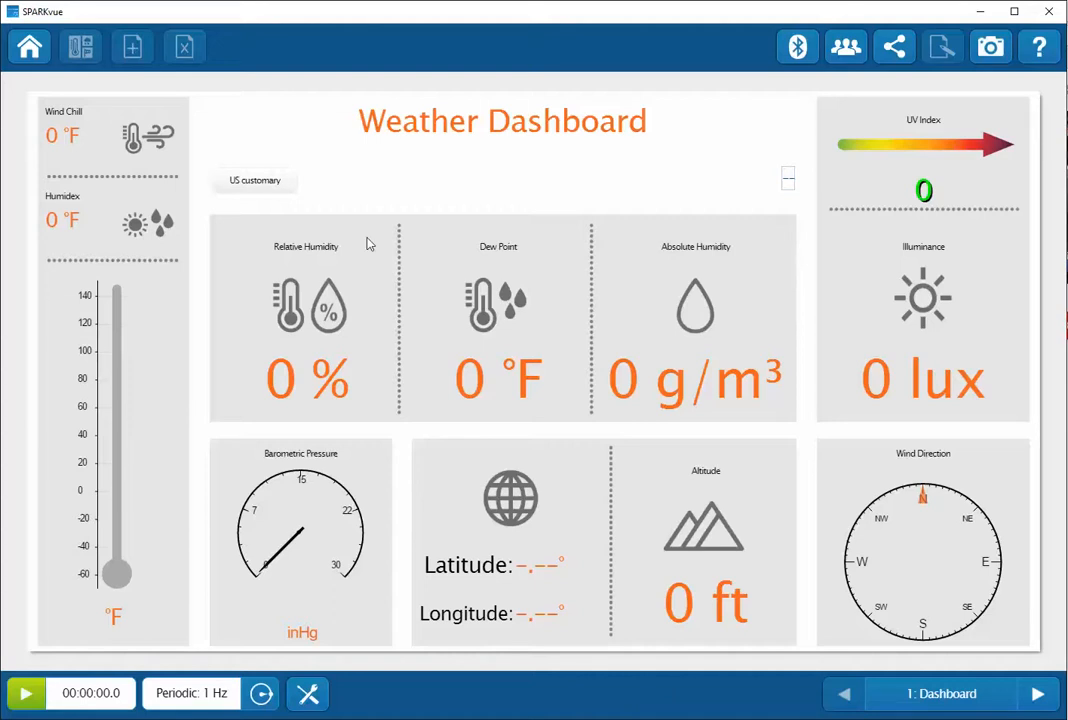
{"action": "mouse_move", "coordinate": [308, 18]}
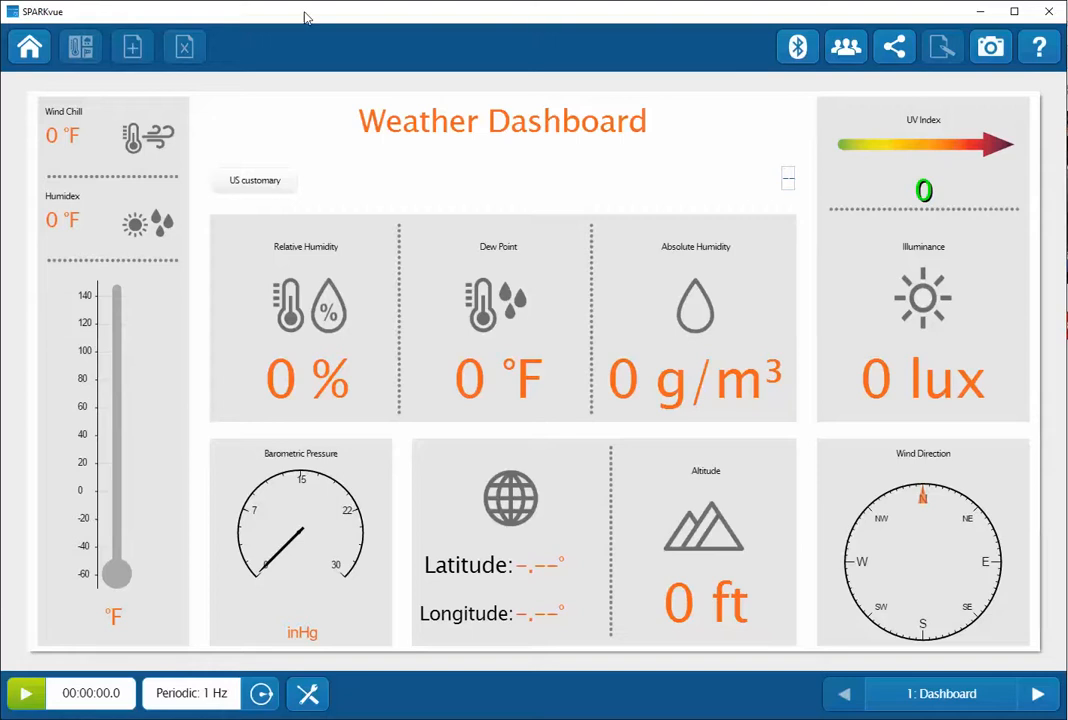
{"action": "mouse_move", "coordinate": [258, 188]}
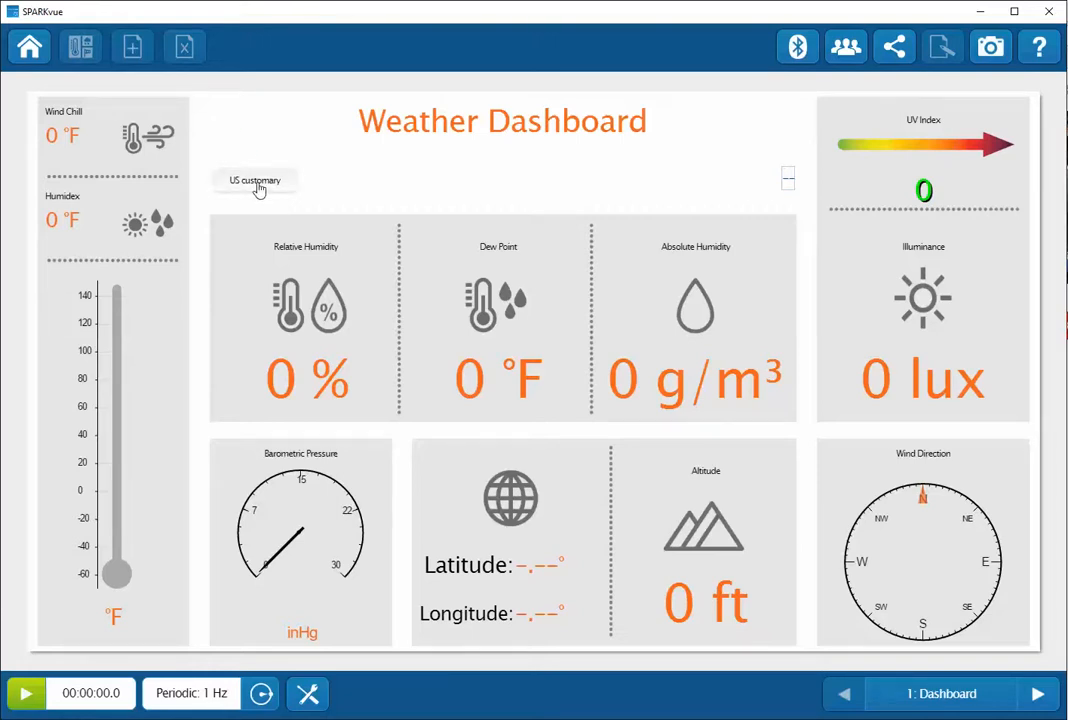
Switch the dashboard's unit system to Metric and move on to the temperature graph page.
{"action": "left_click", "coordinate": [256, 180]}
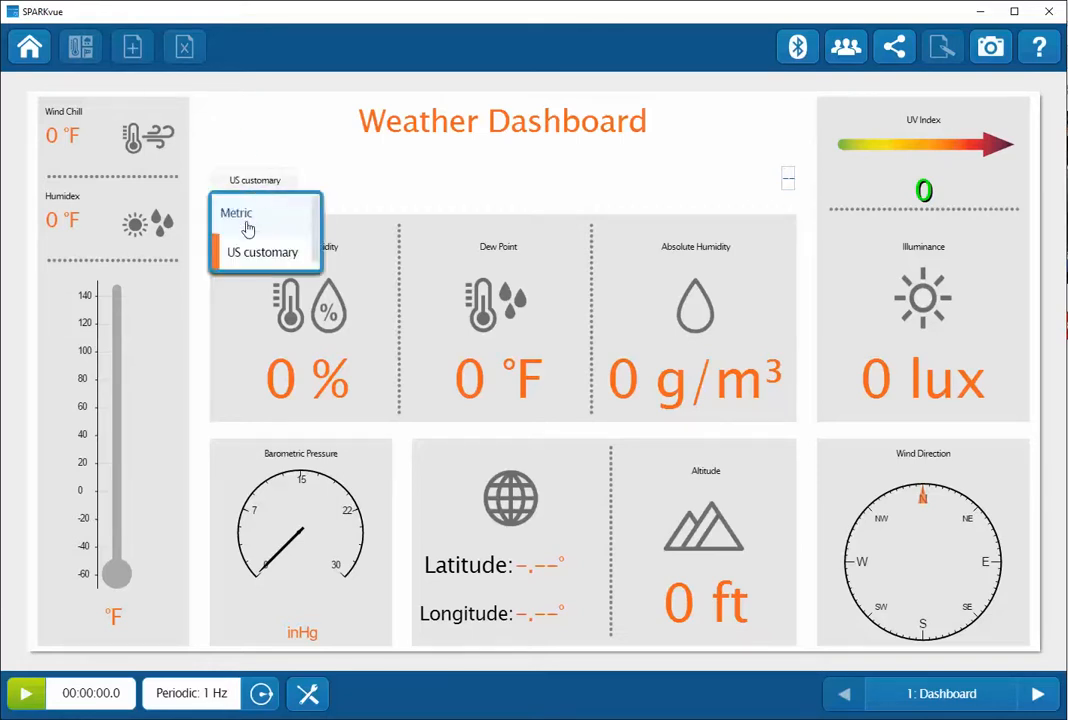
{"action": "left_click", "coordinate": [236, 212]}
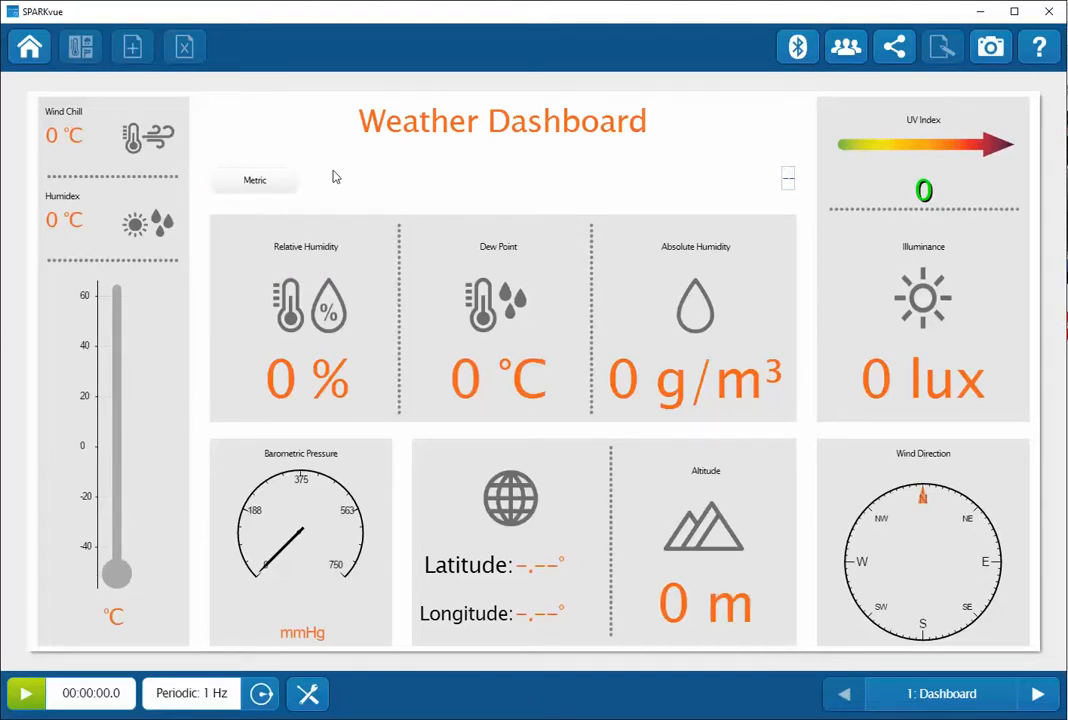
{"action": "left_click", "coordinate": [1036, 692]}
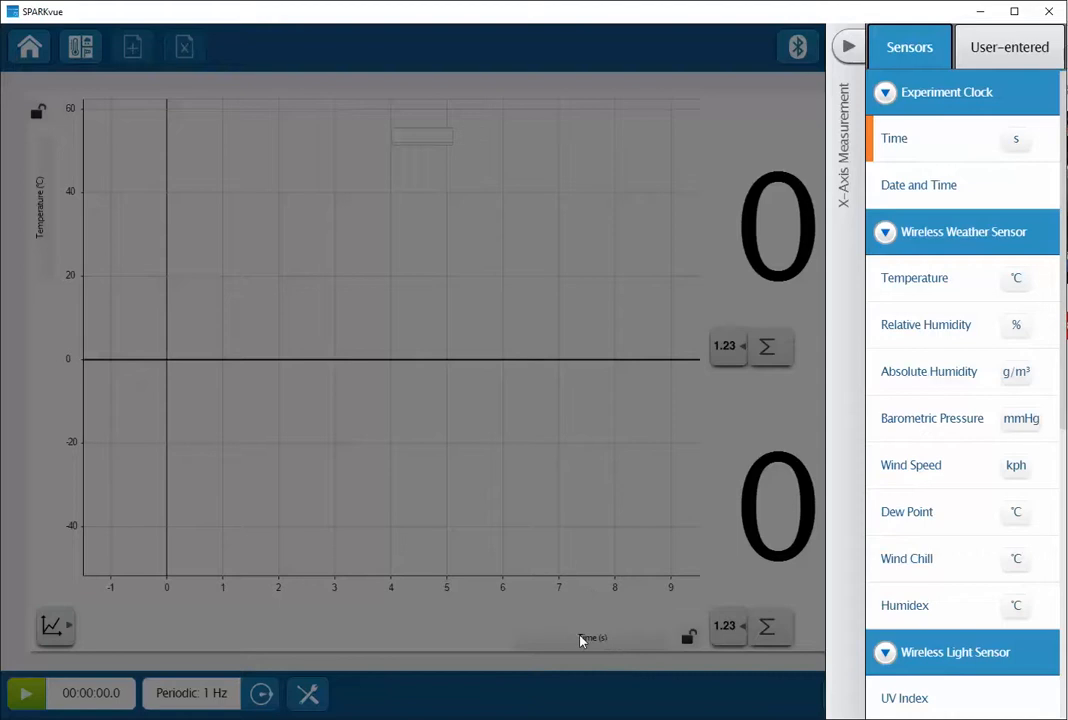
{"action": "mouse_move", "coordinate": [1022, 144]}
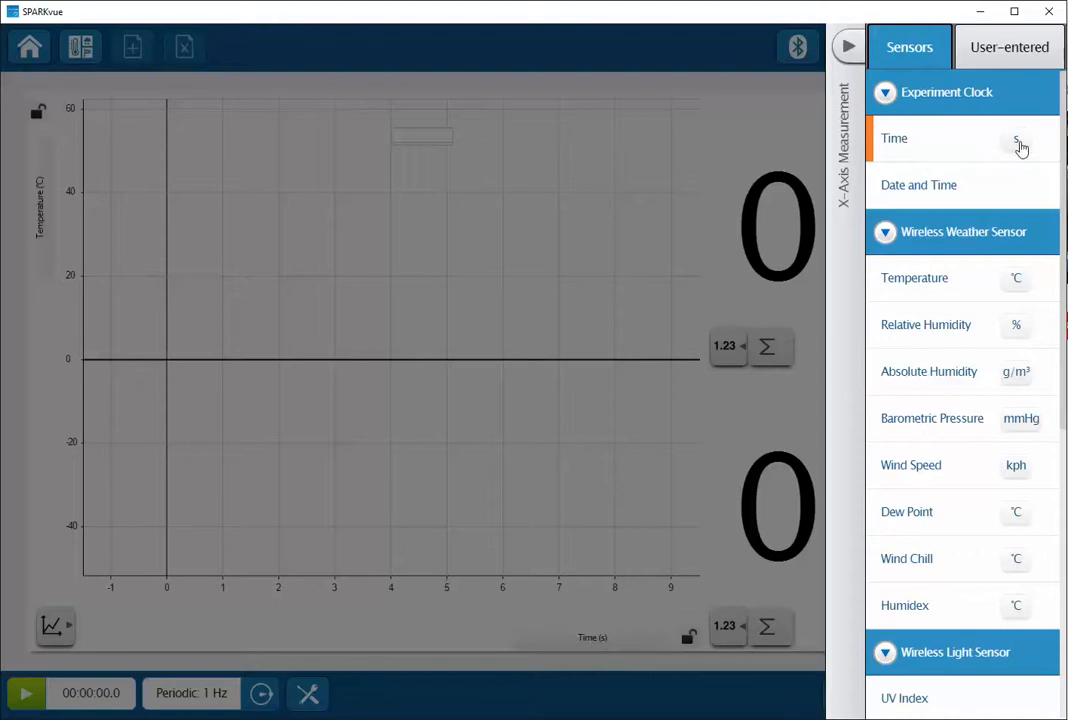
Set the temperature graph's time axis to Date and Time under Experiment Clock.
{"action": "left_click", "coordinate": [1018, 140]}
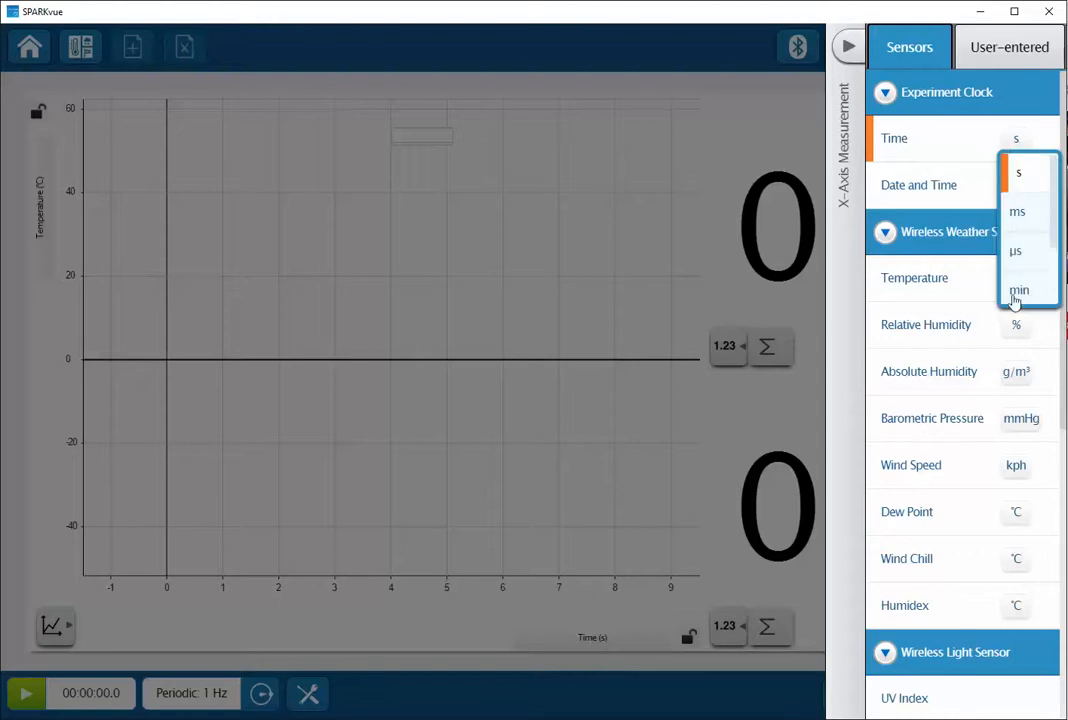
{"action": "left_click", "coordinate": [1018, 288]}
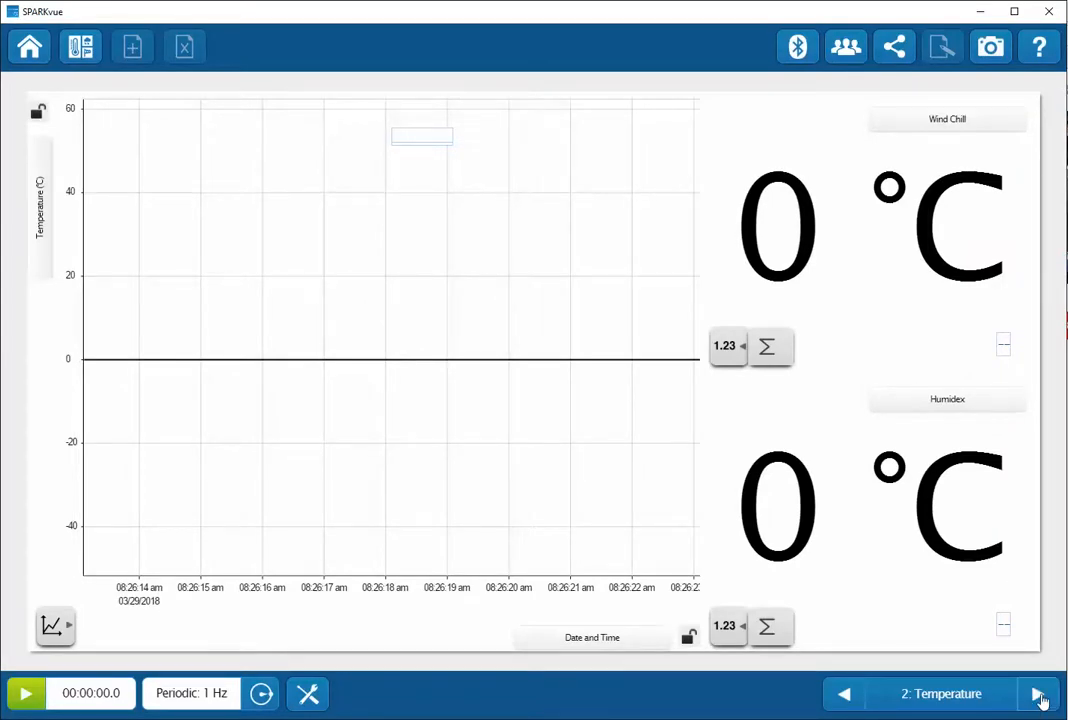
Step through the humidity and barometric pressure pages to reach the map page.
{"action": "left_click", "coordinate": [1040, 692]}
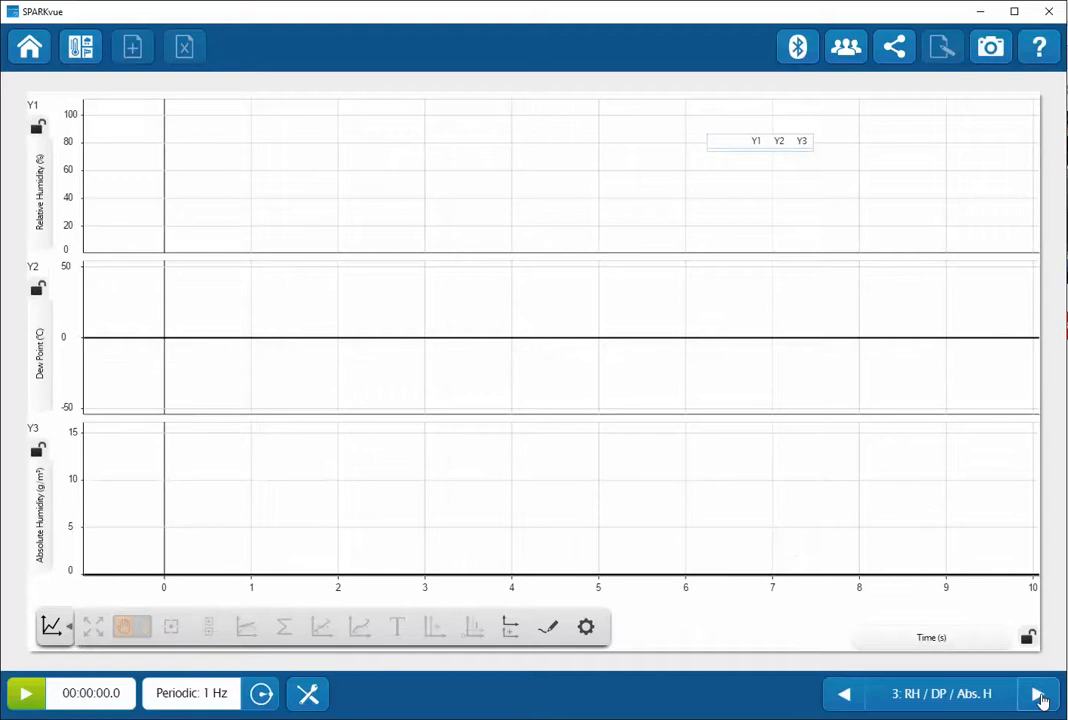
{"action": "mouse_move", "coordinate": [430, 430]}
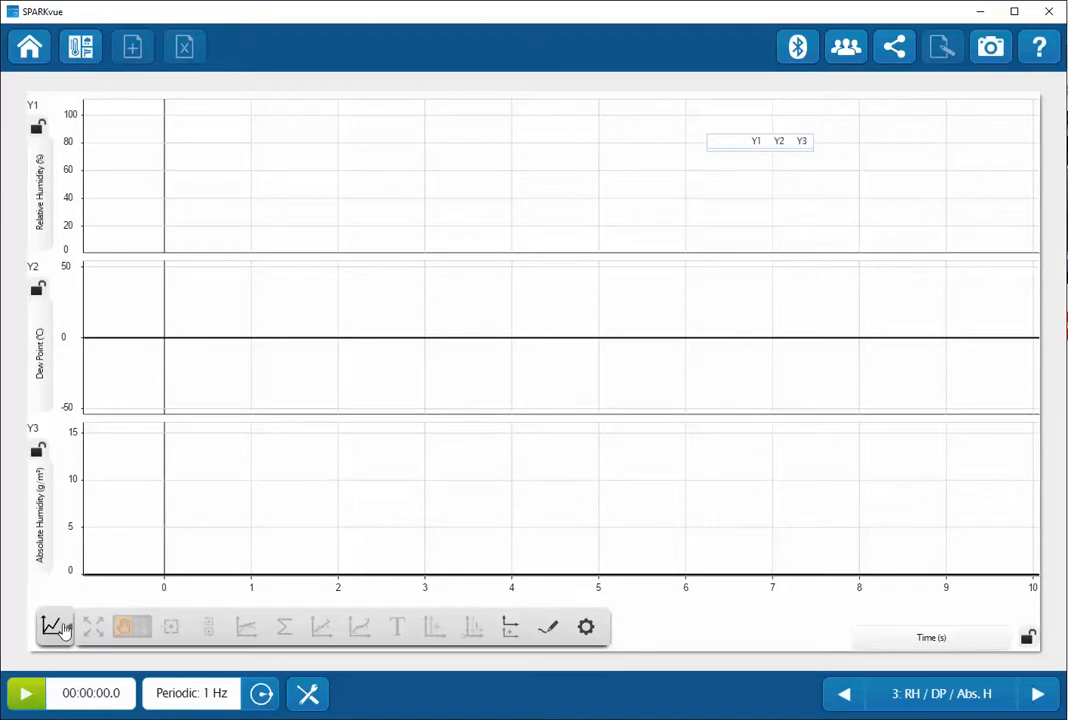
{"action": "mouse_move", "coordinate": [916, 624]}
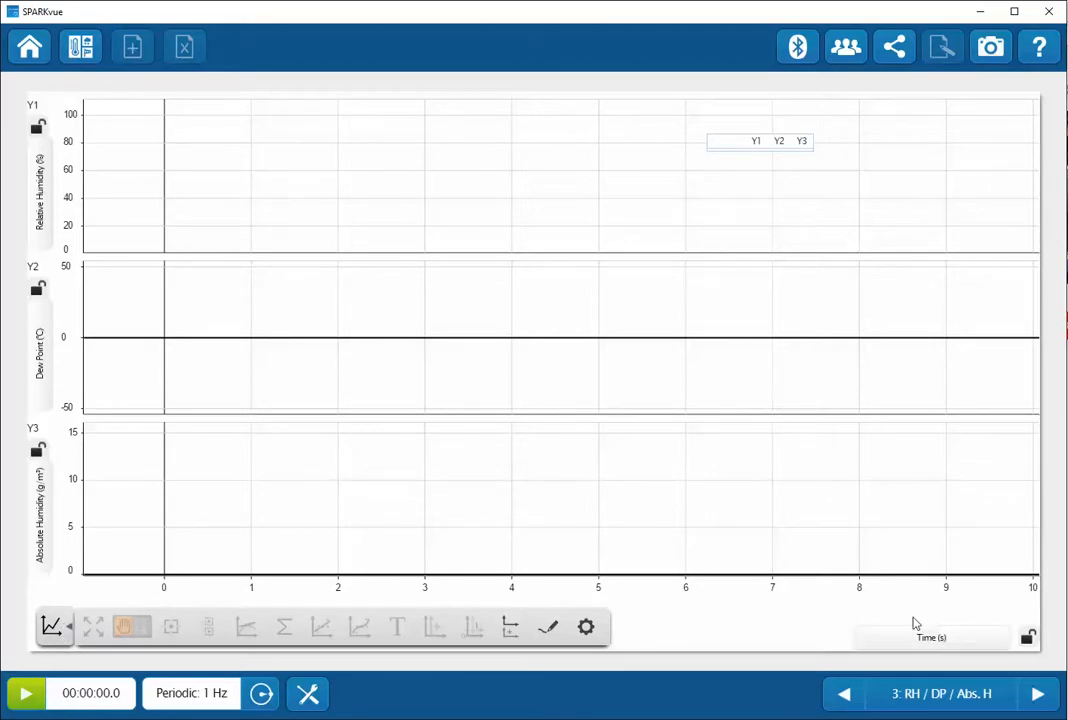
{"action": "left_click", "coordinate": [1038, 692]}
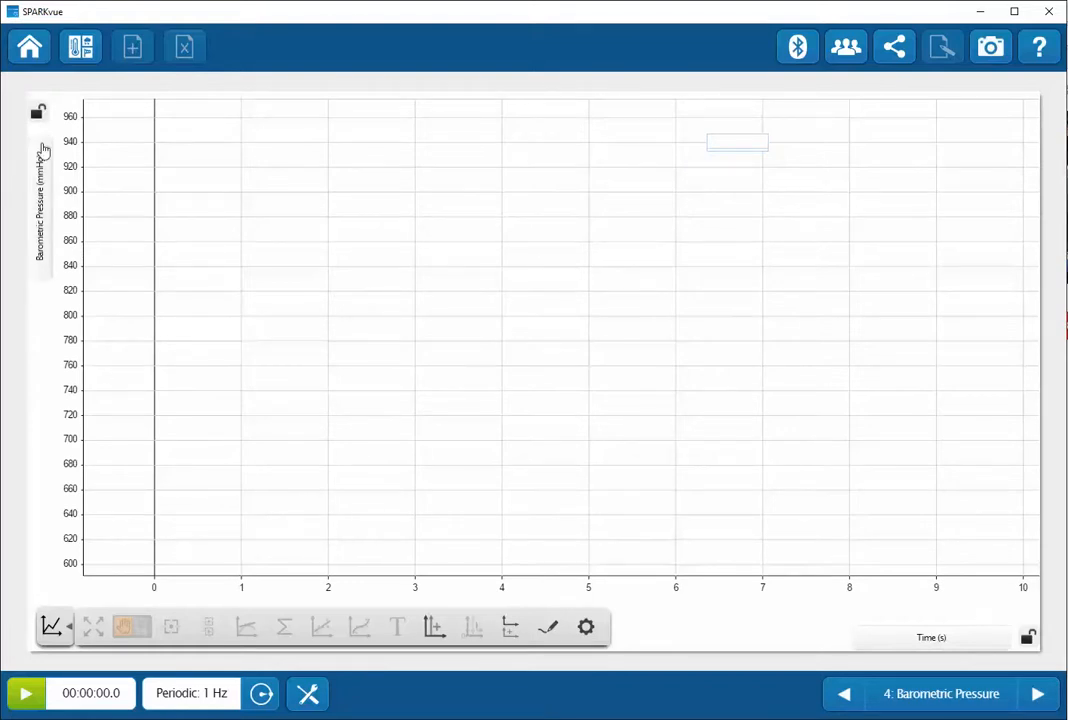
{"action": "mouse_move", "coordinate": [564, 418]}
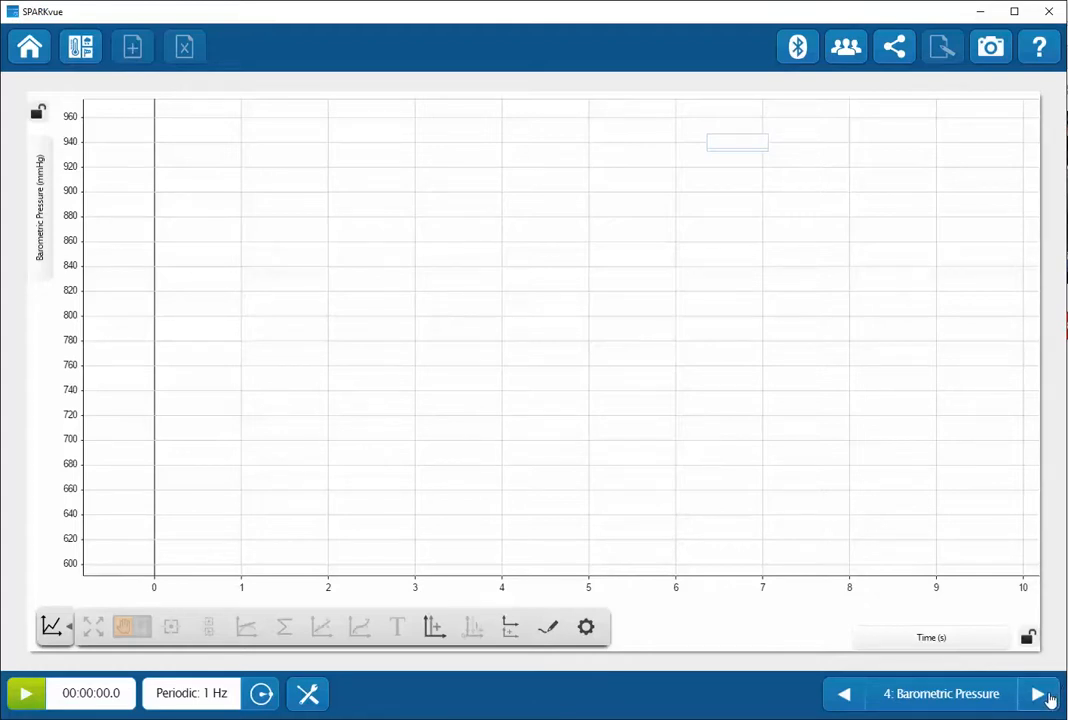
{"action": "left_click", "coordinate": [1040, 694]}
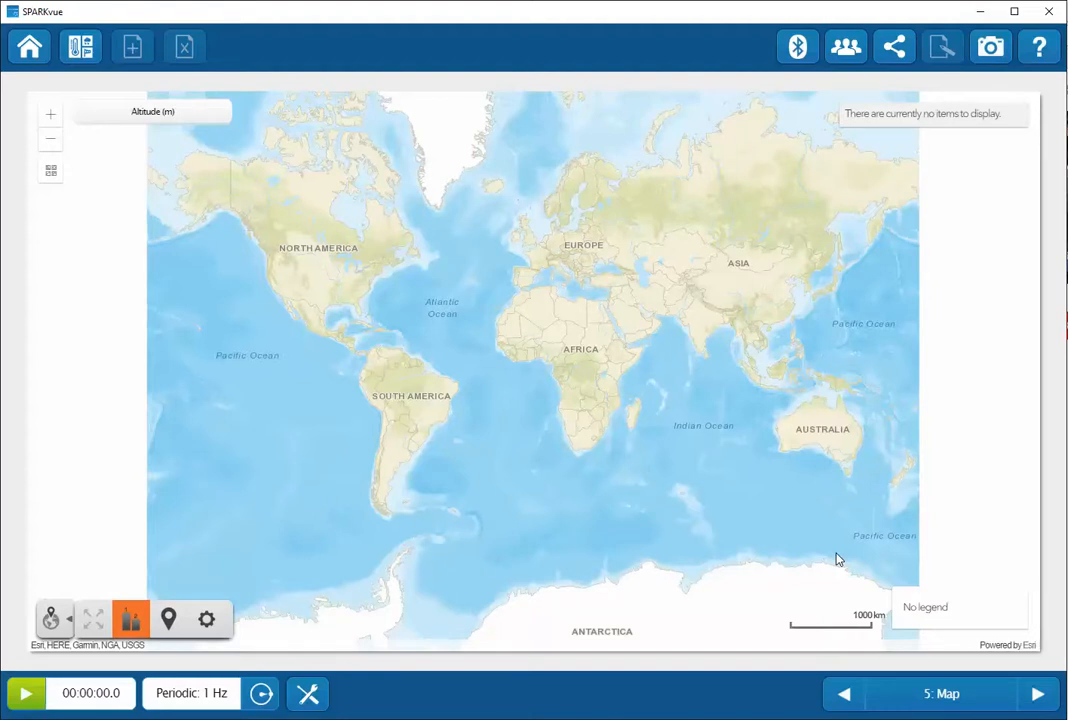
{"action": "mouse_move", "coordinate": [730, 540]}
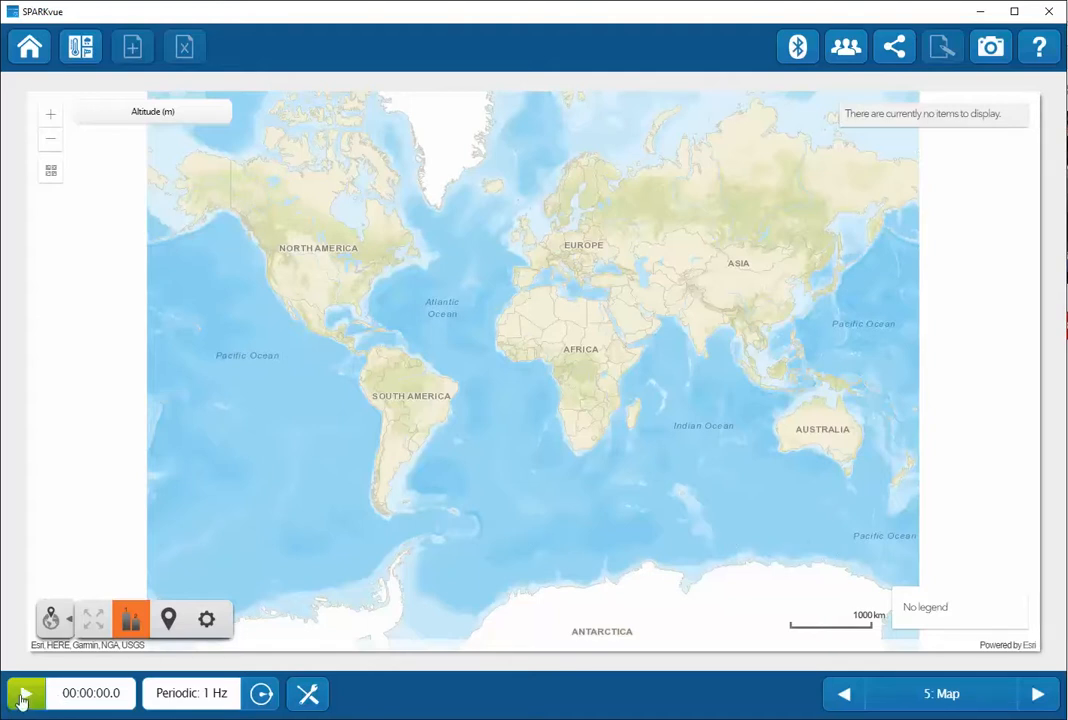
Start recording to plot the sensor's location and colour the map points by Relative Humidity.
{"action": "left_click", "coordinate": [24, 692]}
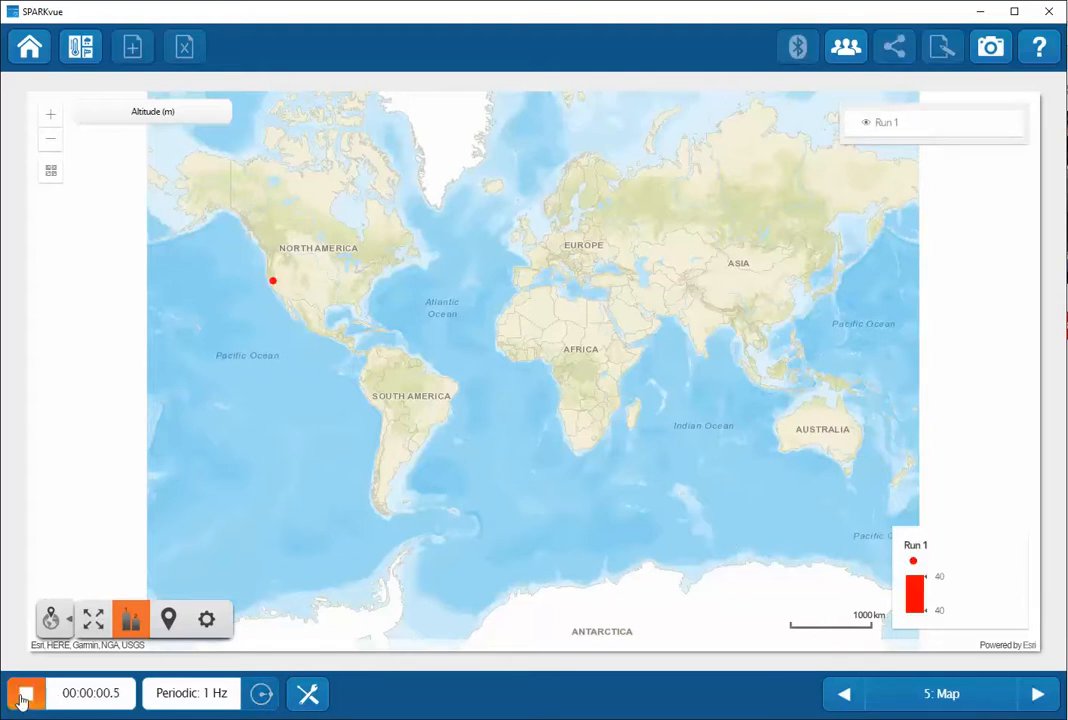
{"action": "left_click", "coordinate": [24, 692]}
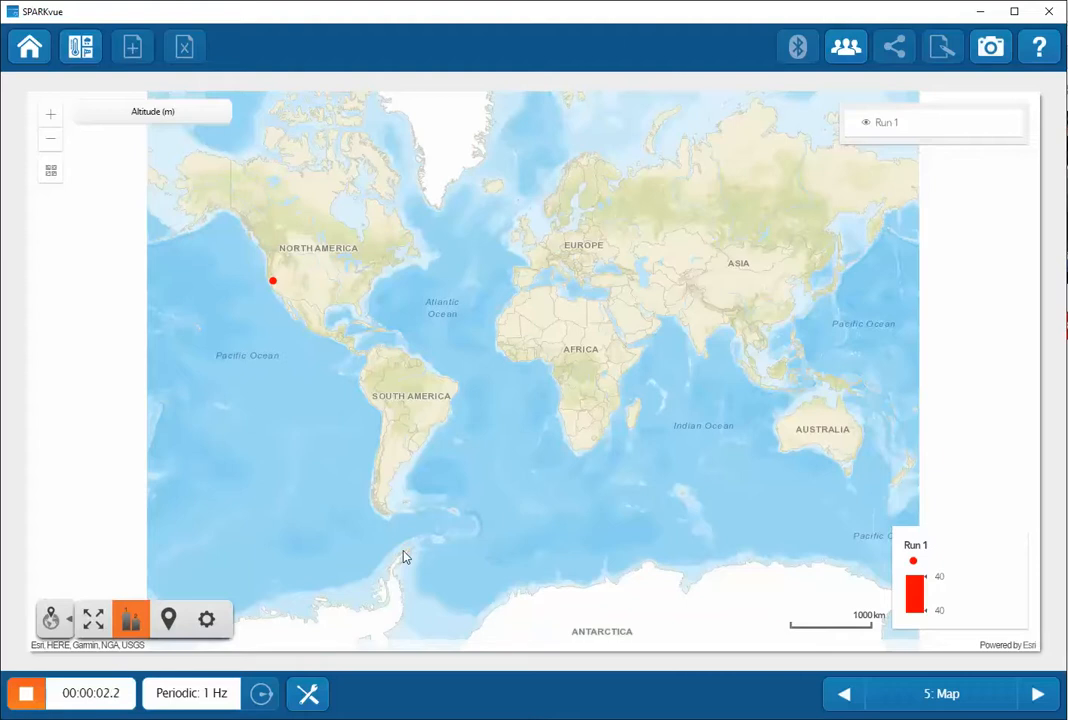
{"action": "mouse_move", "coordinate": [280, 276]}
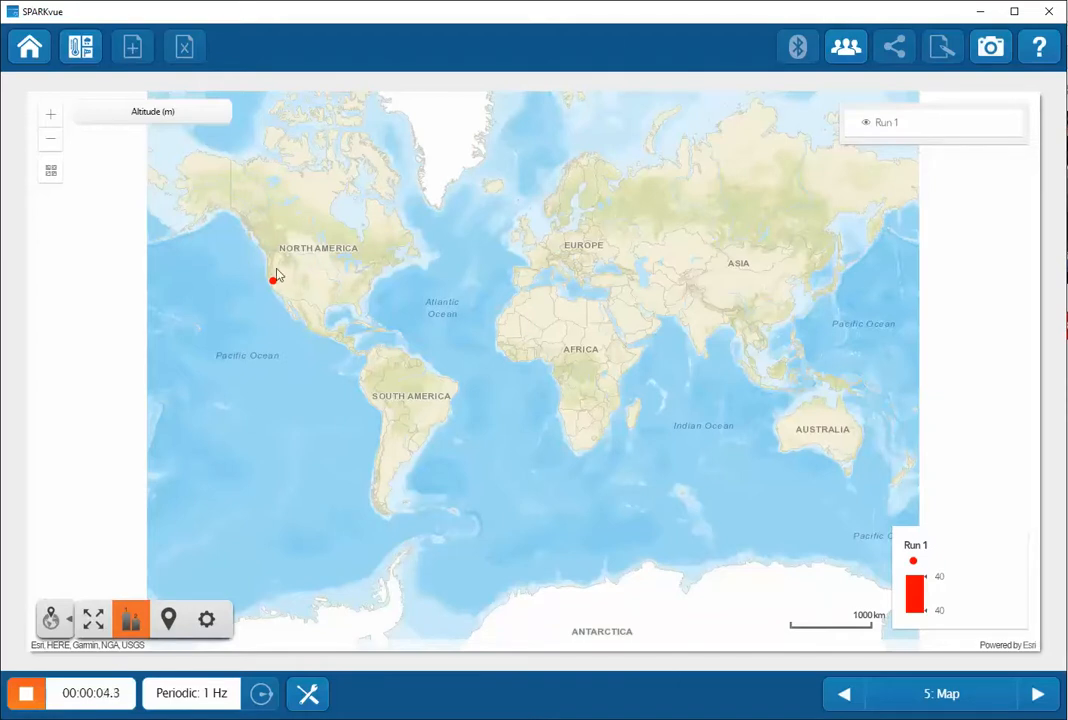
{"action": "mouse_move", "coordinate": [404, 320]}
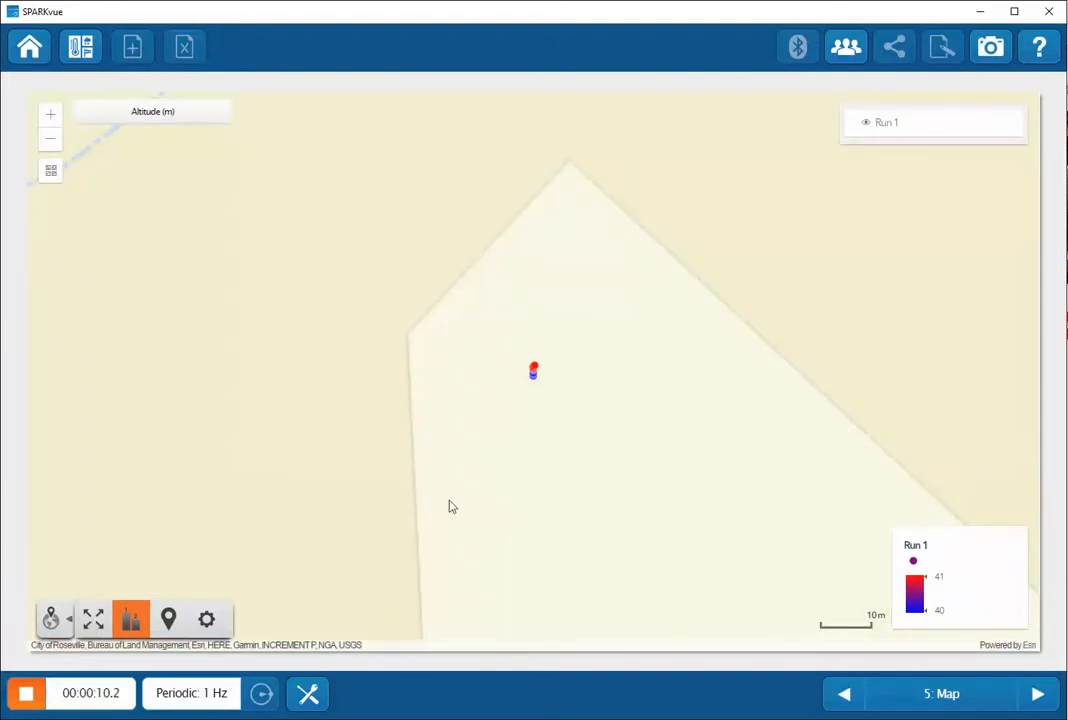
{"action": "mouse_move", "coordinate": [968, 572]}
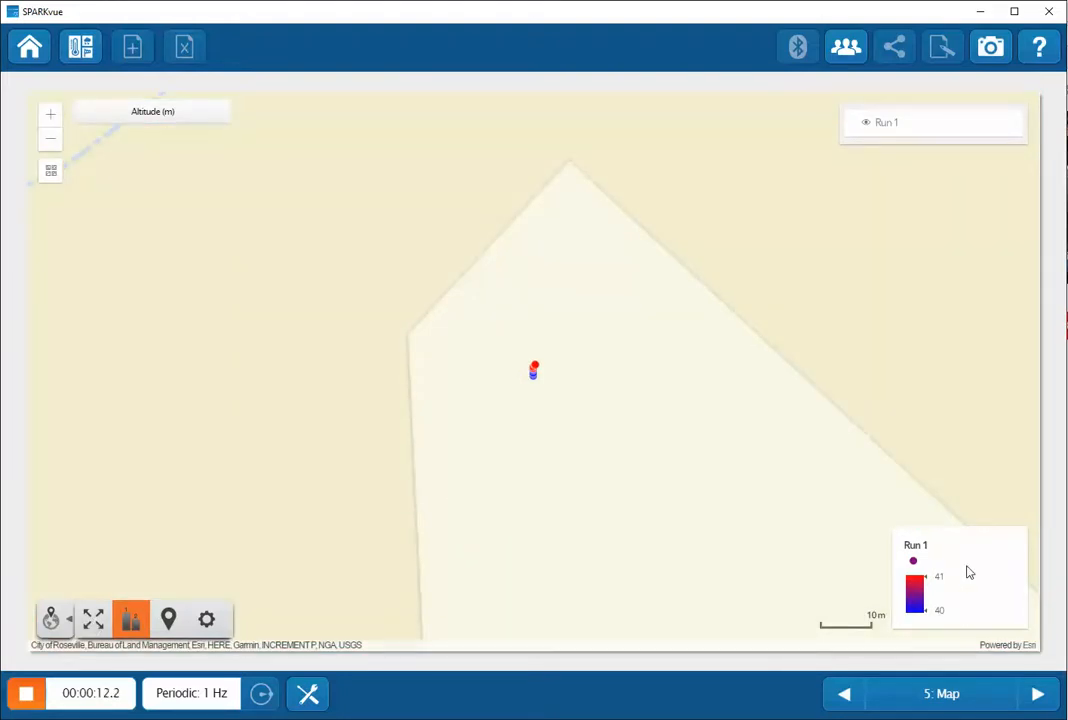
{"action": "mouse_move", "coordinate": [950, 592]}
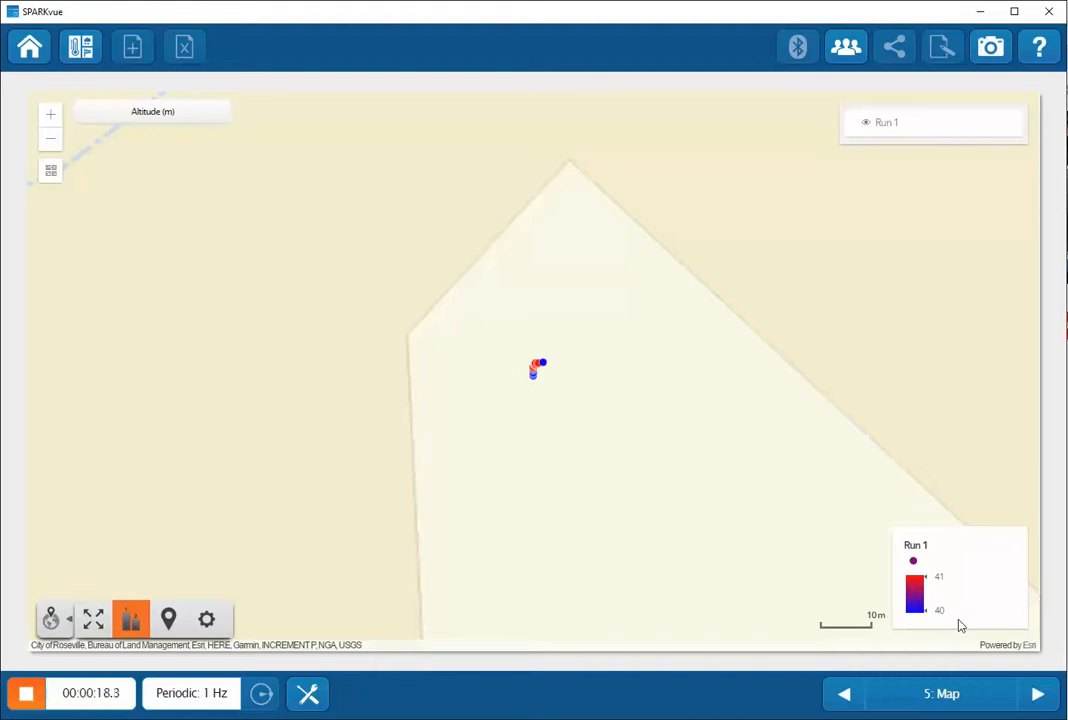
{"action": "mouse_move", "coordinate": [704, 528]}
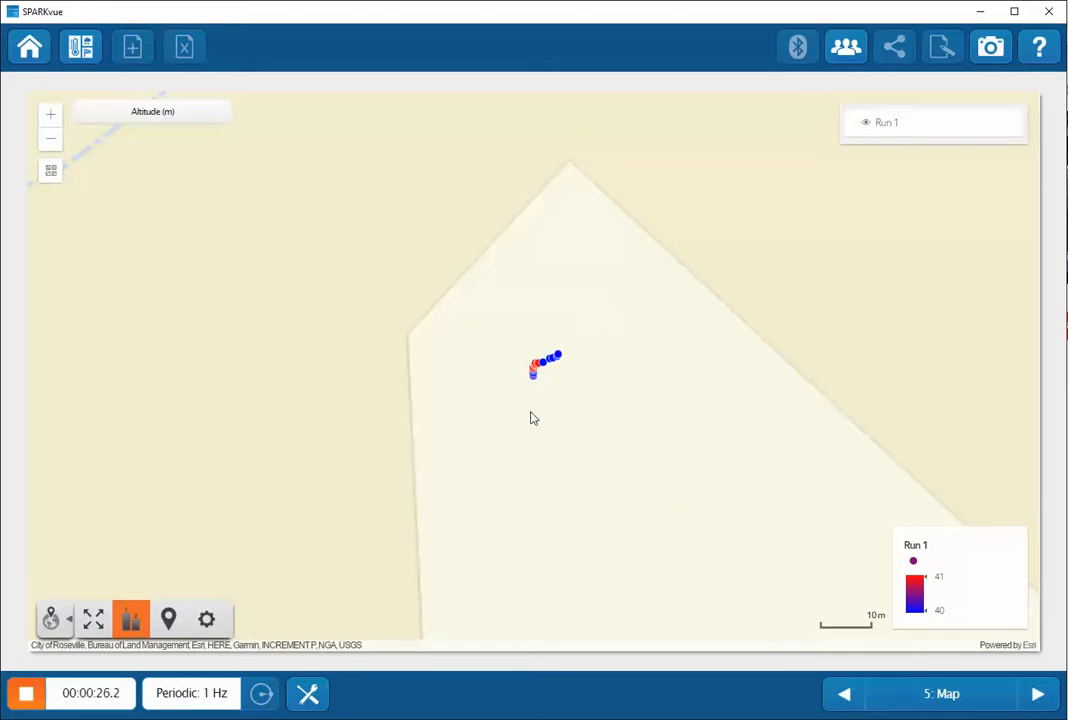
{"action": "mouse_move", "coordinate": [500, 338]}
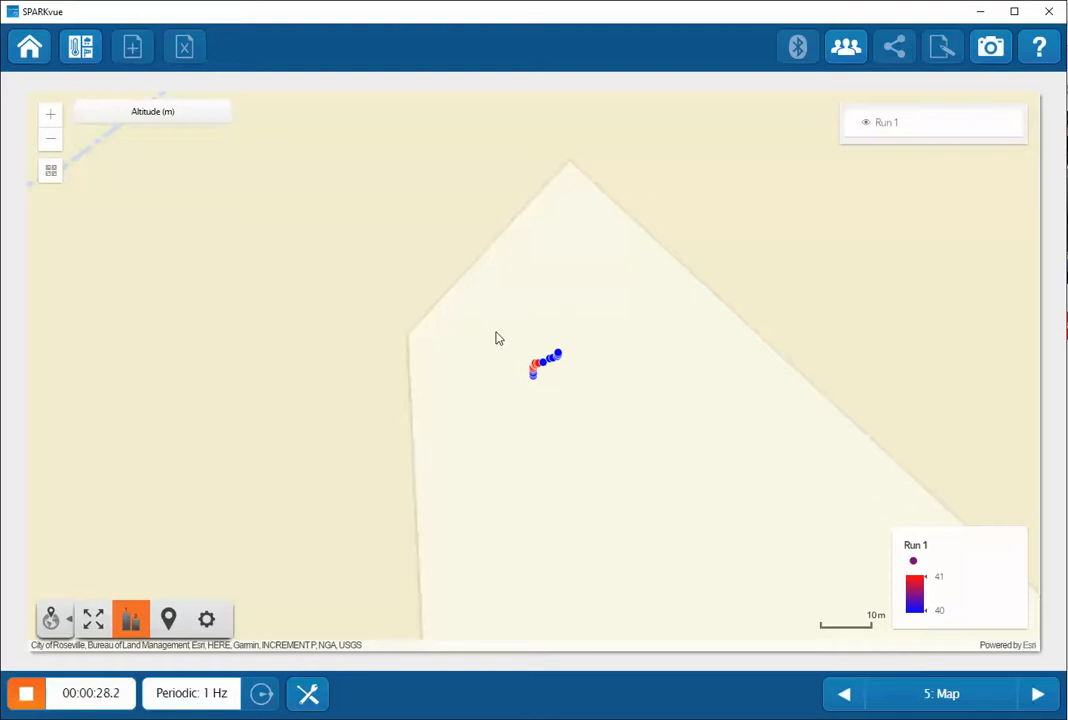
{"action": "mouse_move", "coordinate": [376, 314]}
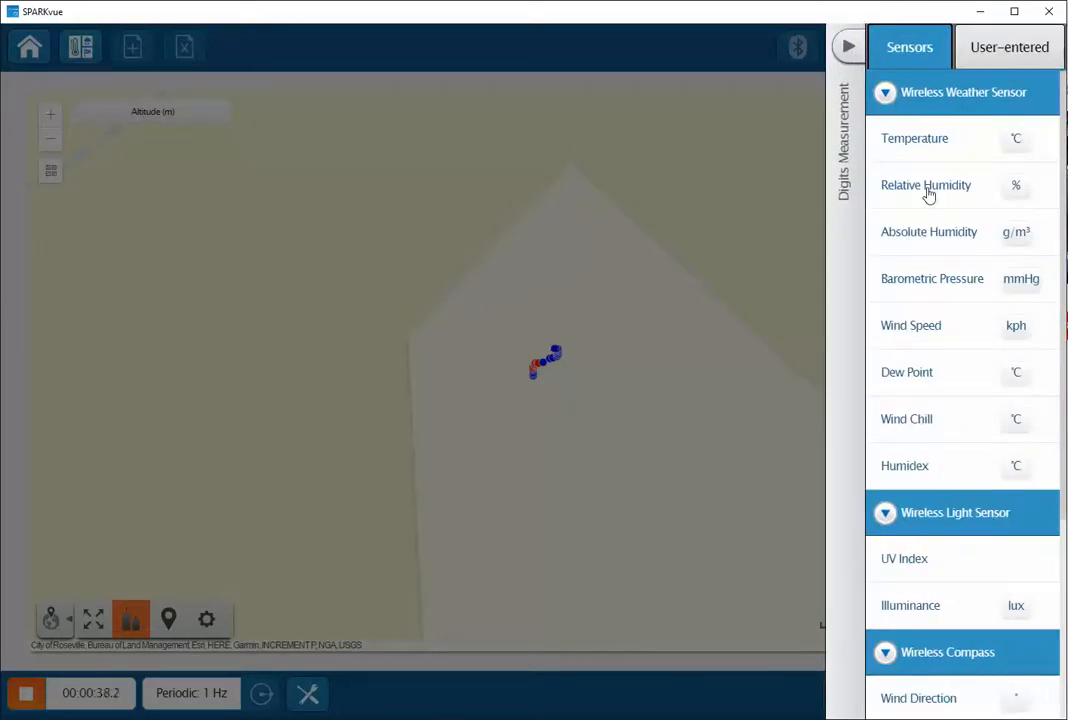
{"action": "left_click", "coordinate": [924, 184]}
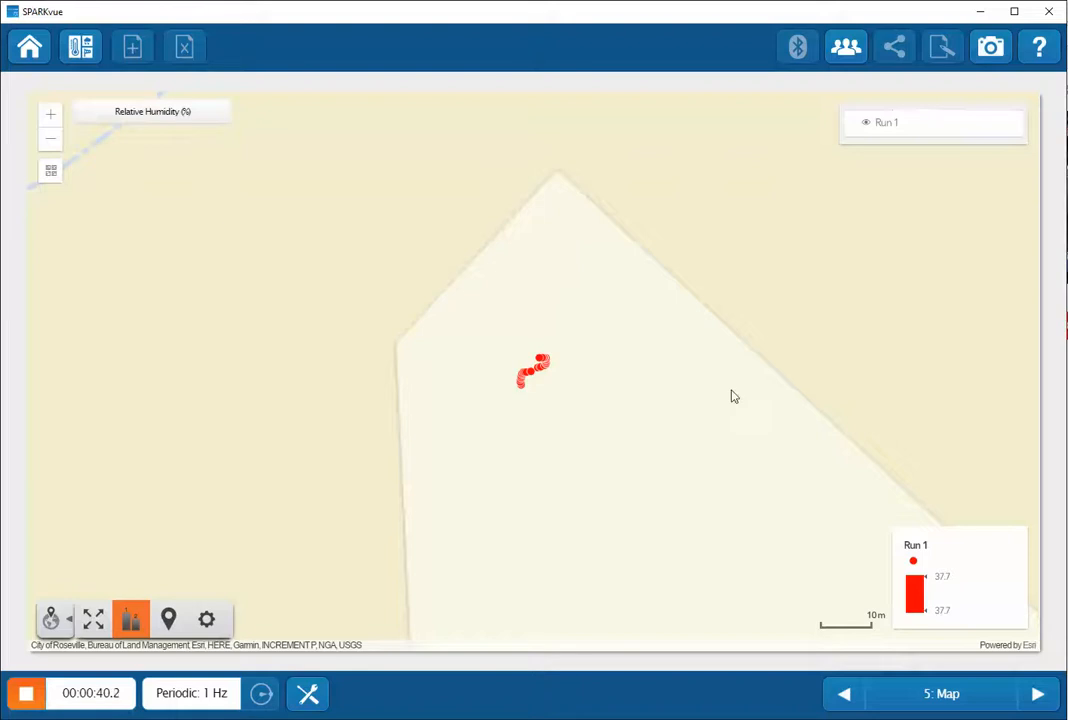
{"action": "left_click", "coordinate": [1036, 692]}
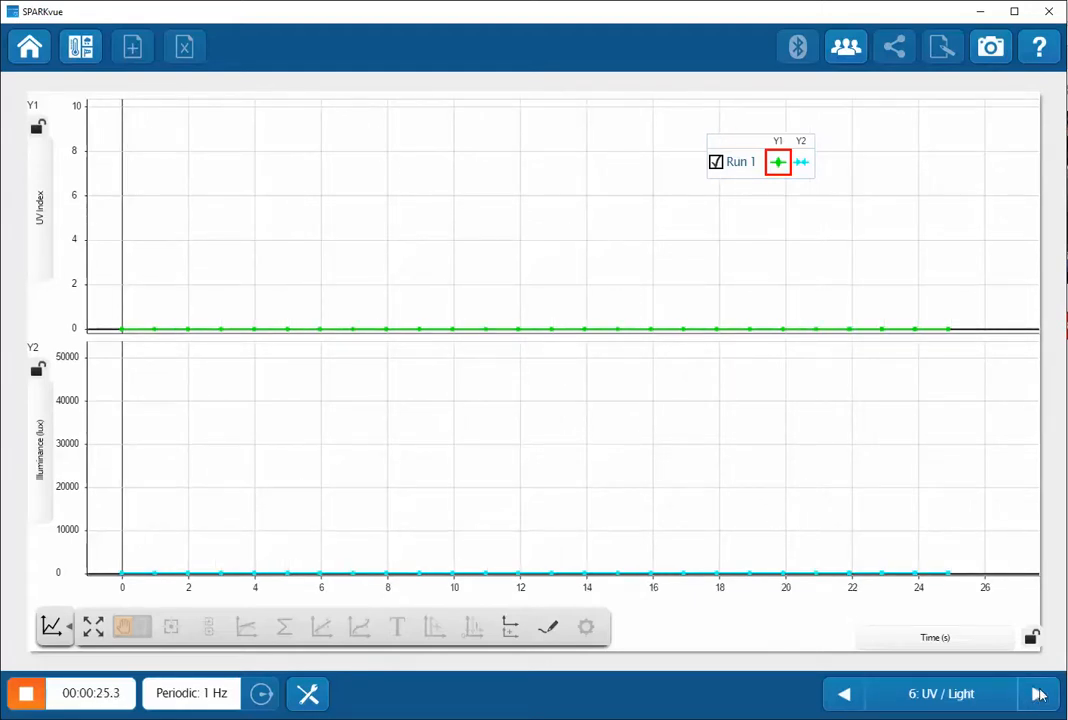
Move from the UV / Light graphs to page 7, Wind Speed & Direction.
{"action": "left_click", "coordinate": [1038, 692]}
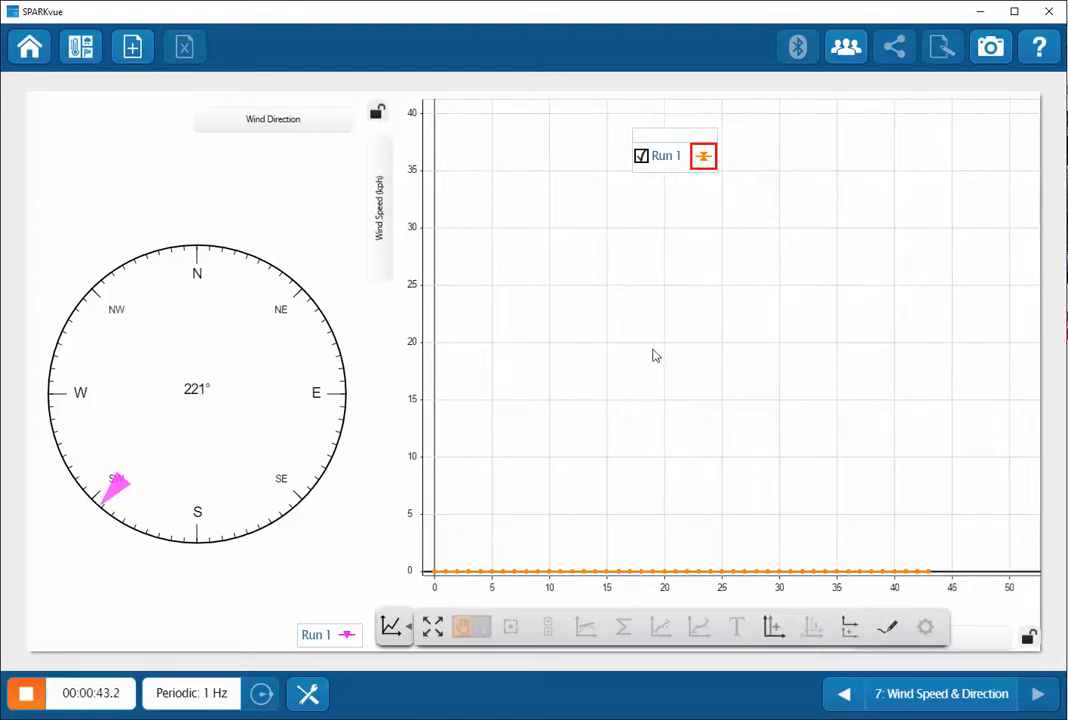
{"action": "mouse_move", "coordinate": [464, 504]}
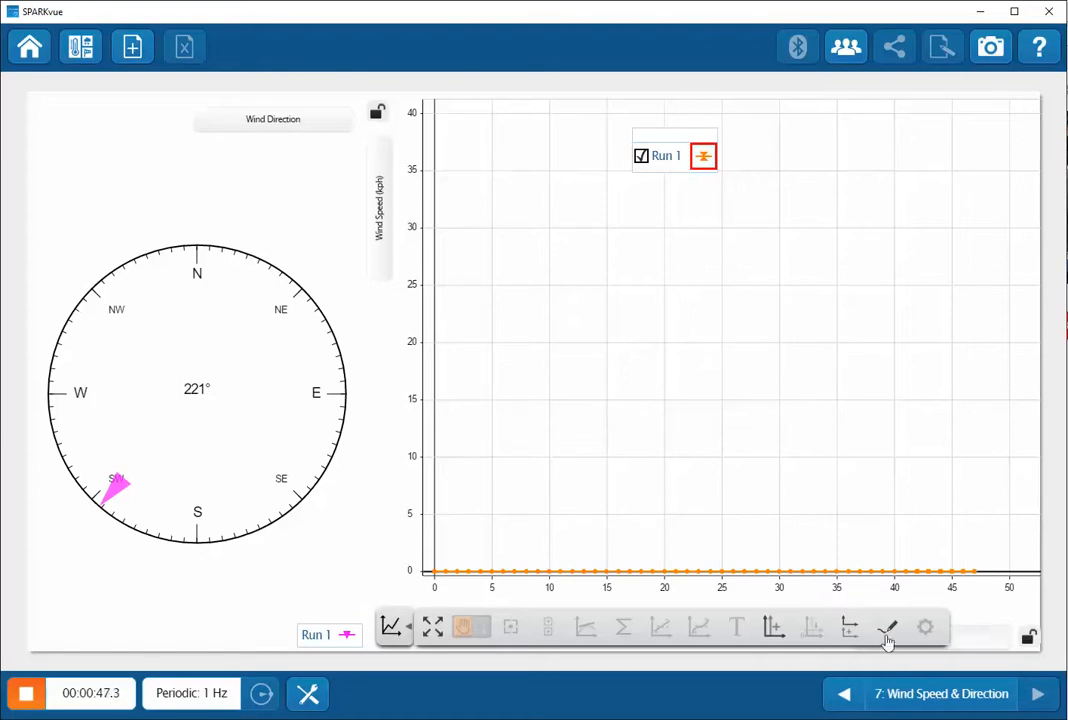
Collapse the wind speed graph's tool palette, leaving the compass and trace visible.
{"action": "left_click", "coordinate": [392, 628]}
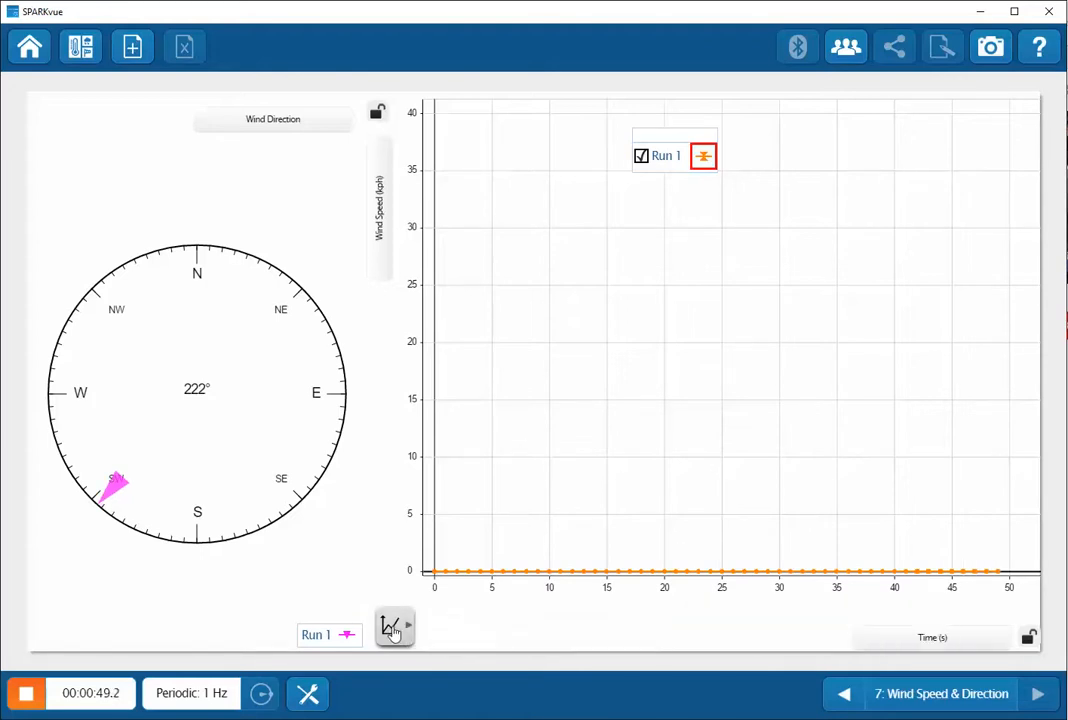